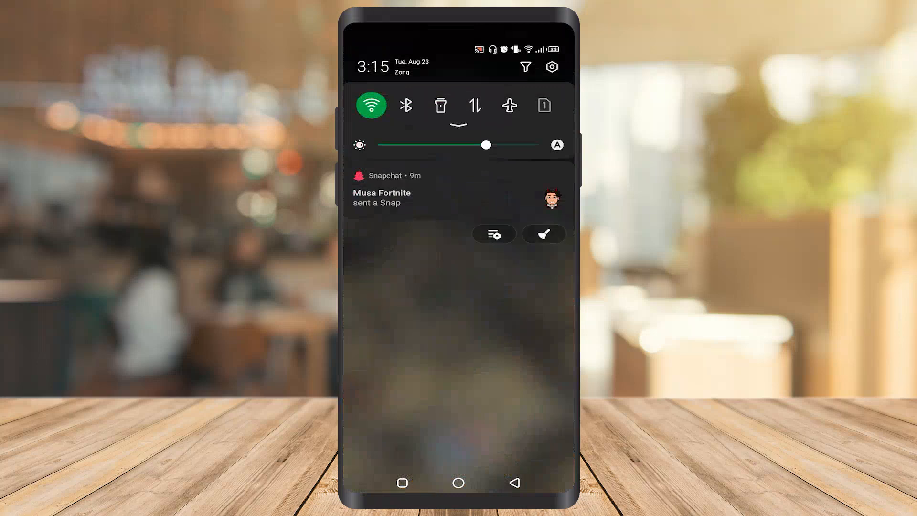
# Reach the Accounts entry in Settings from the notification shade gear.
pyautogui.click(552, 67)
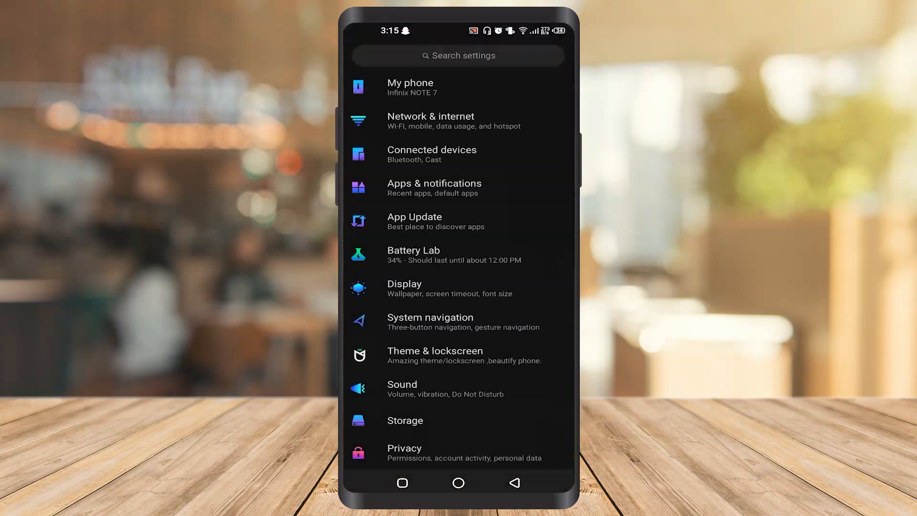
pyautogui.scroll(-3)
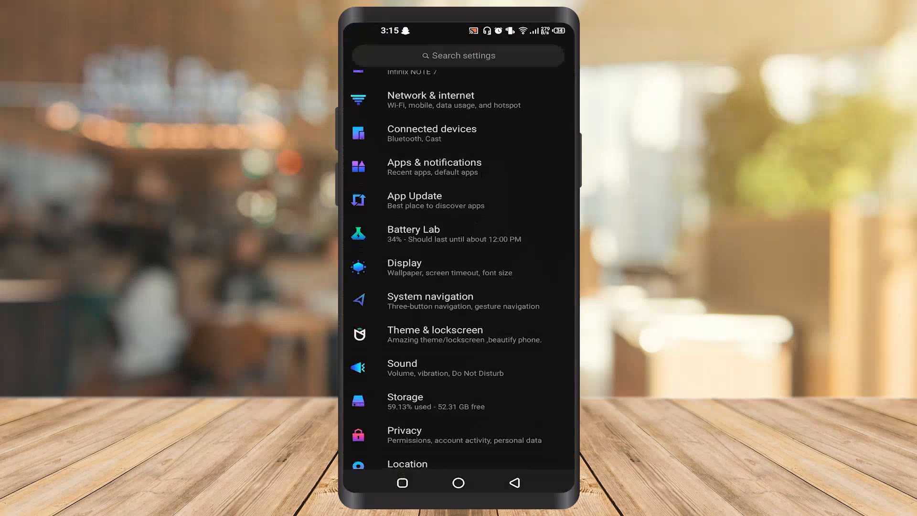
pyautogui.scroll(-3)
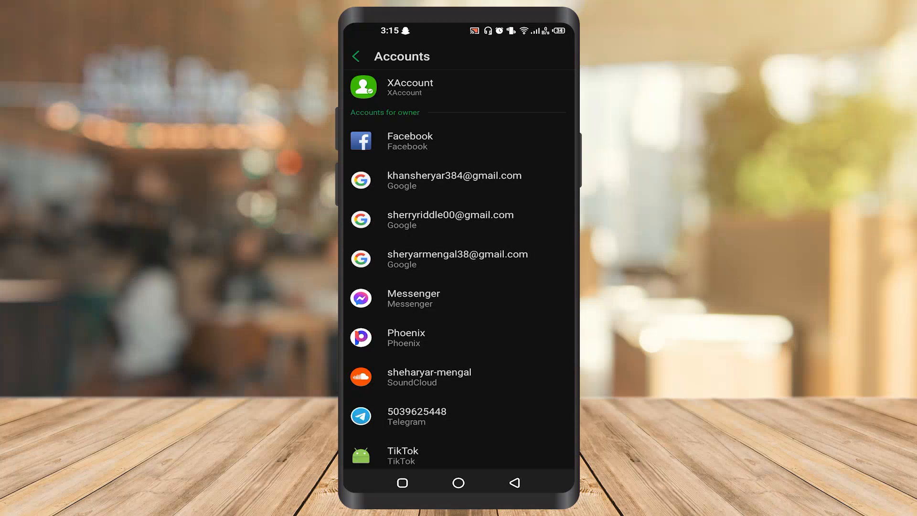
# Refresh the Google account's sync so Contacts shows last synced August 23, 2022, 3:15 PM.
pyautogui.click(453, 180)
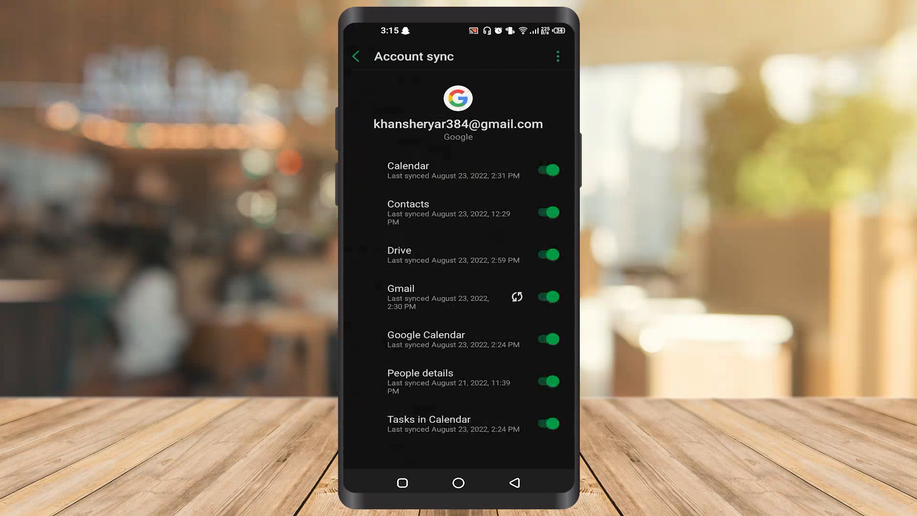
pyautogui.click(356, 57)
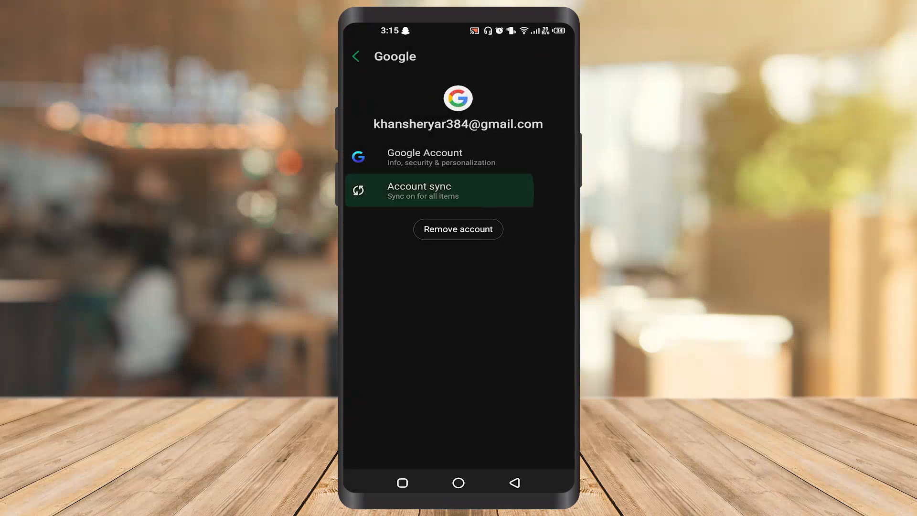
pyautogui.click(439, 190)
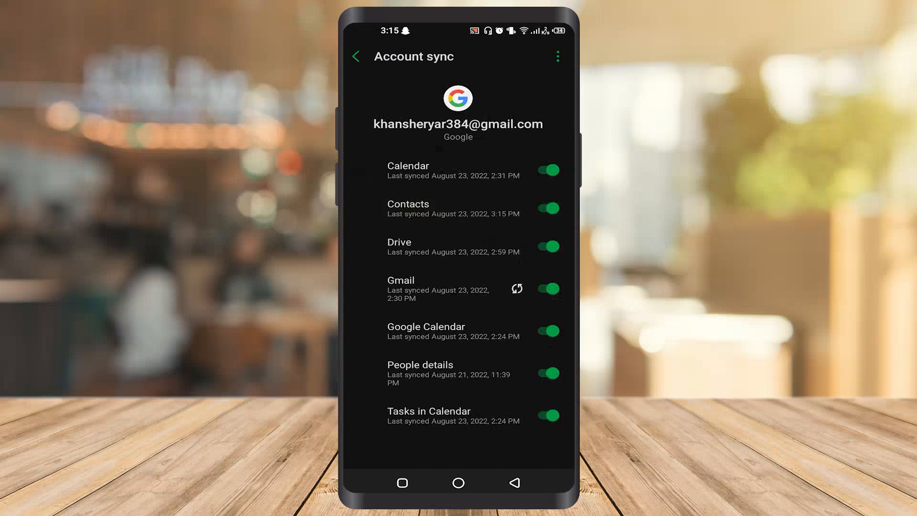
pyautogui.click(458, 208)
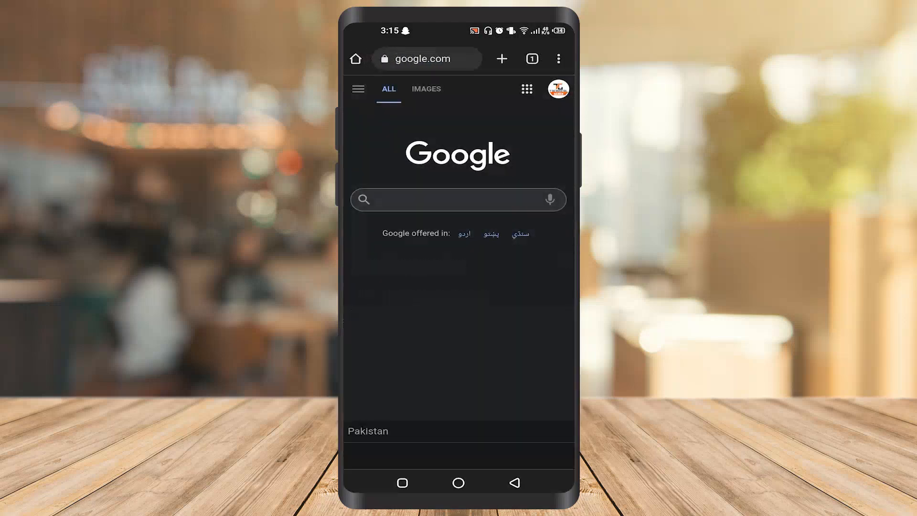
# Launch Google Contacts from the Google apps grid to show the synced contact list.
pyautogui.click(527, 88)
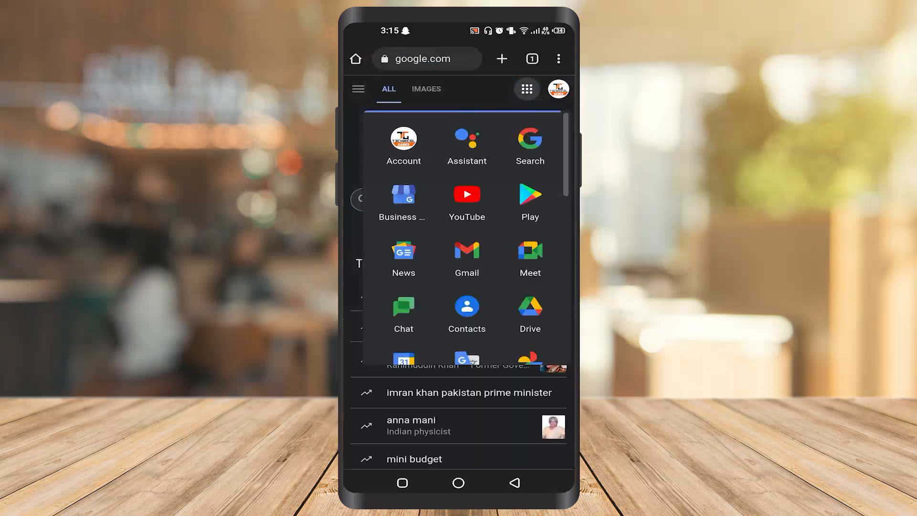
pyautogui.scroll(-3)
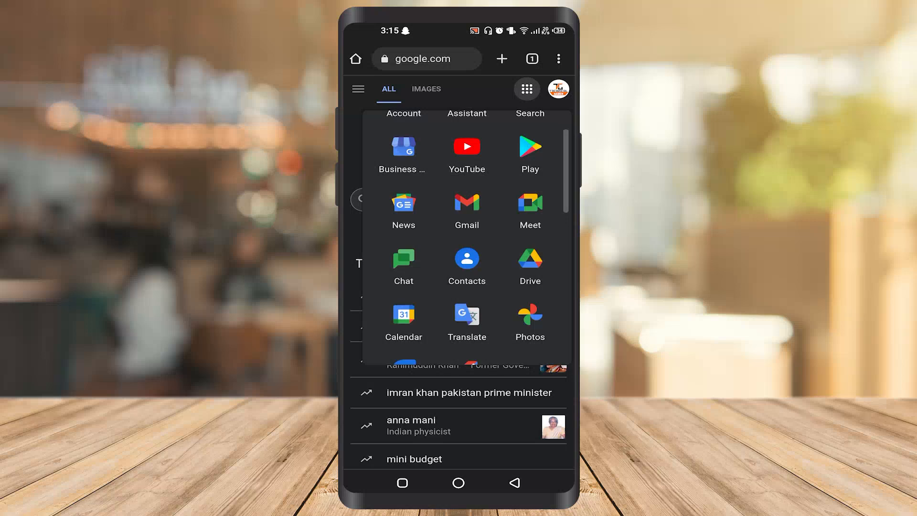
pyautogui.click(467, 262)
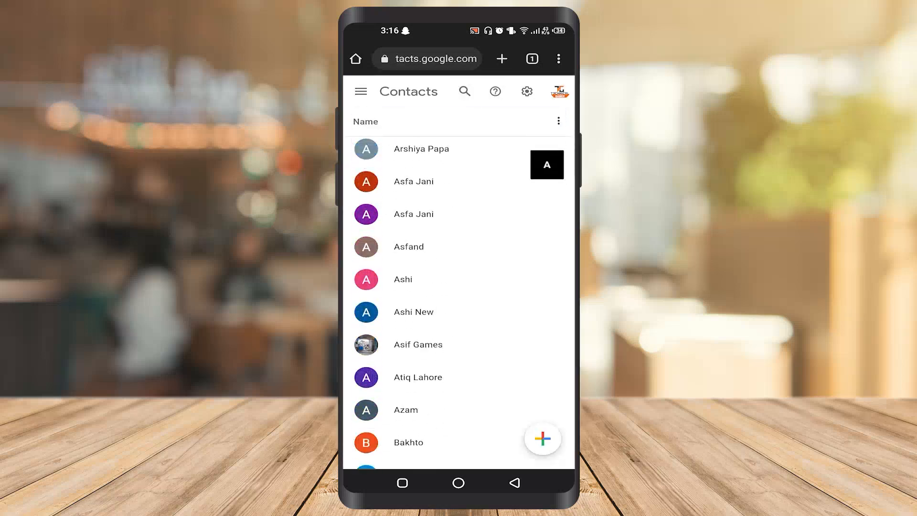
# Review the saved contacts at contacts.google.com and return to the home screen.
pyautogui.scroll(-3)
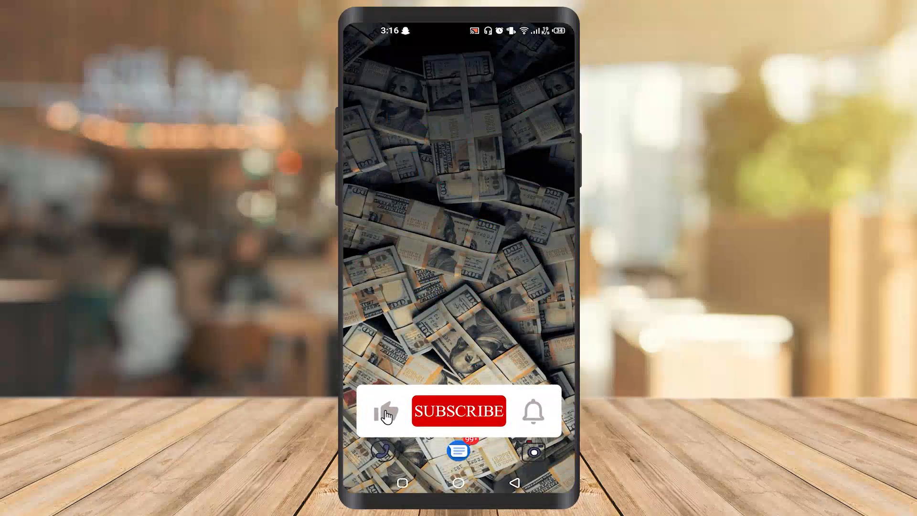
pyautogui.click(458, 411)
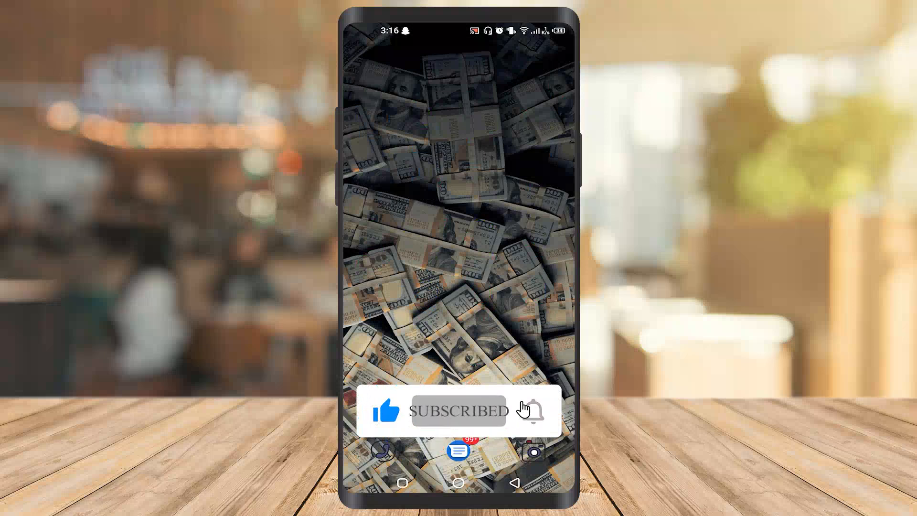
pyautogui.click(531, 411)
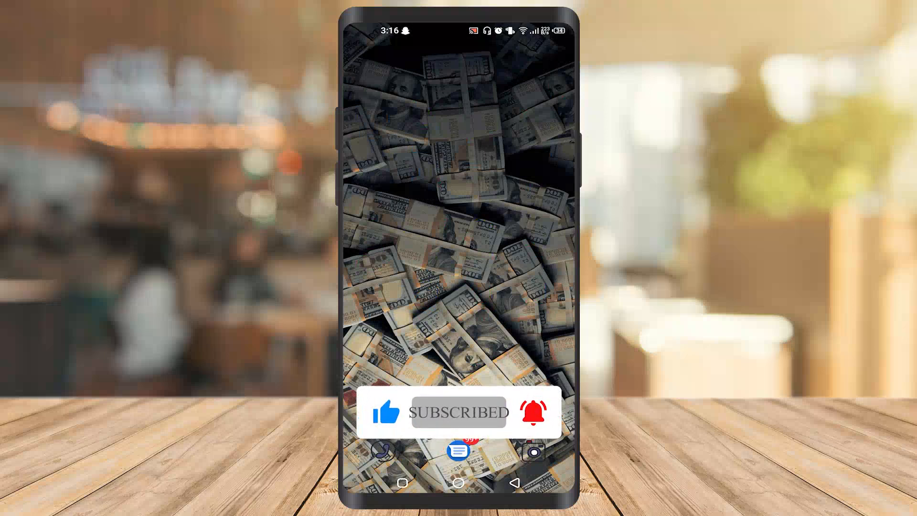